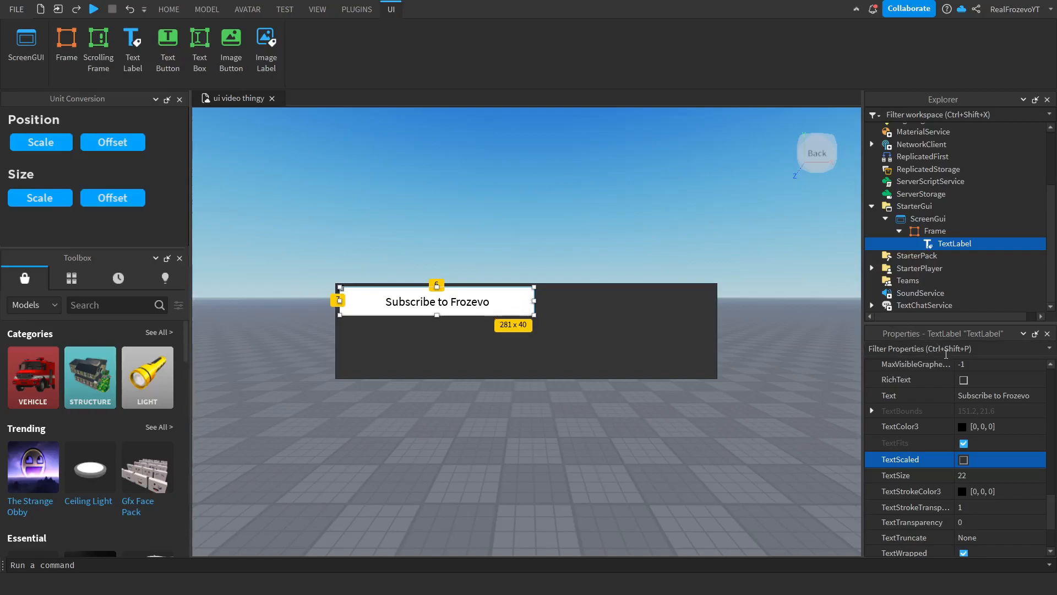
- Enable TextScaled on the 'Subscribe to Frozevo' label and resize it to about 273 x 38
click(964, 459)
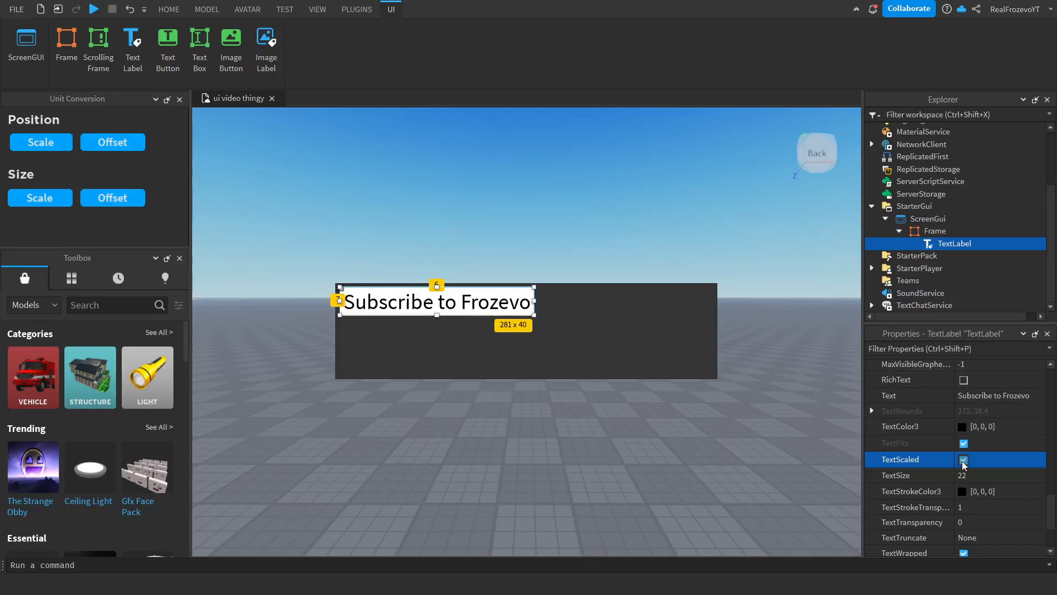
click(964, 459)
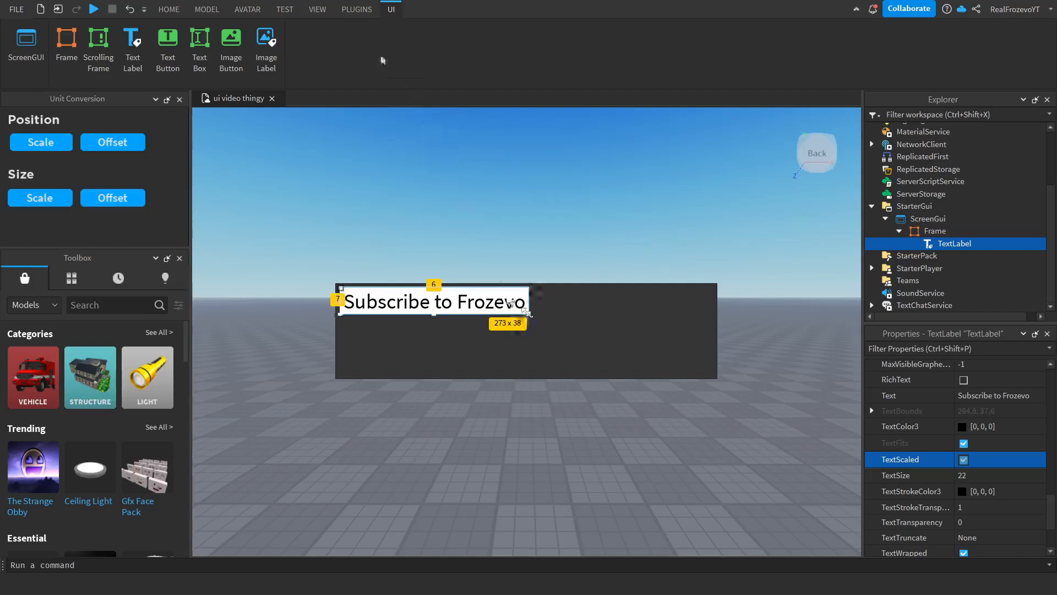
- Show the Plugins ribbon with the AutoScale Lite Unit Conversion tools
click(356, 9)
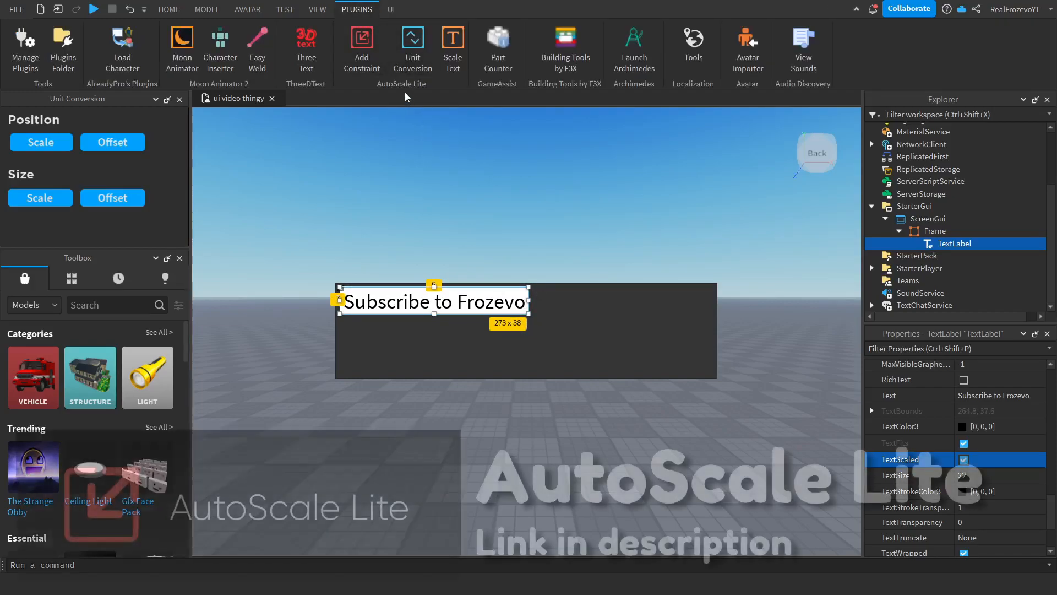
mouse_move(412, 48)
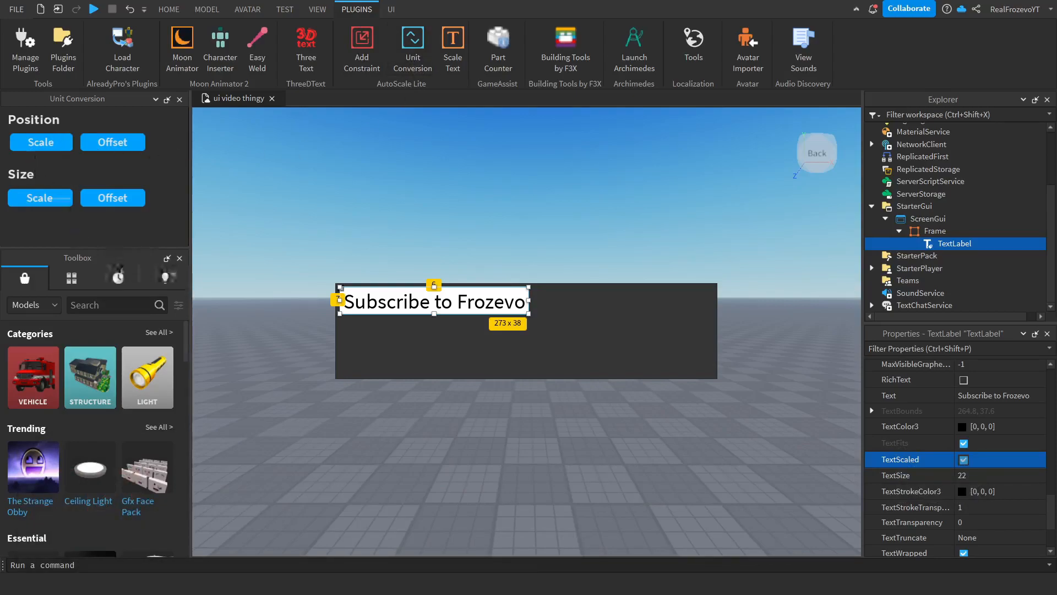
mouse_move(401, 312)
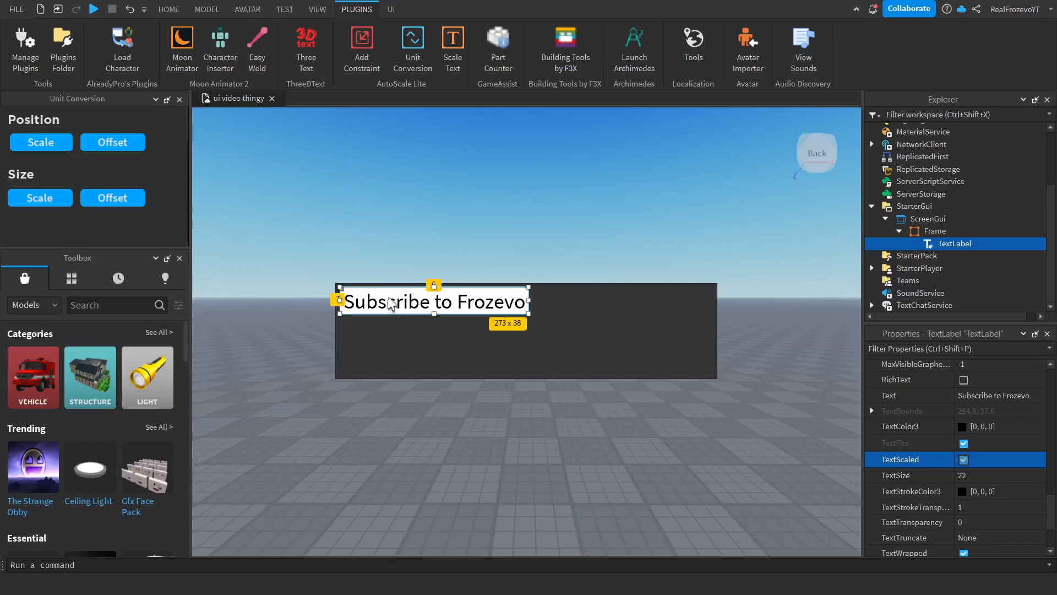
mouse_move(391, 297)
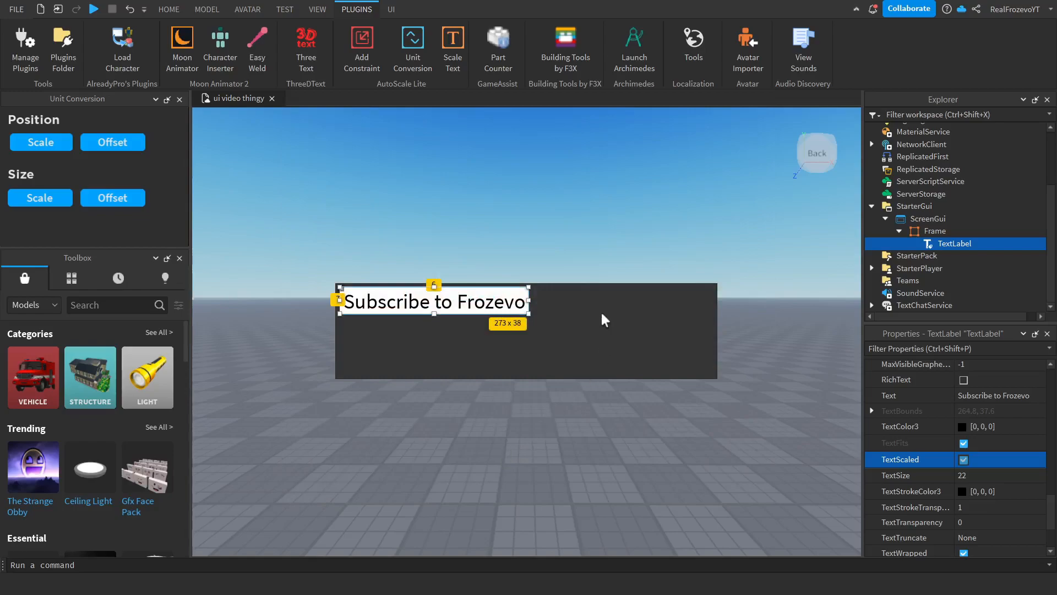
mouse_move(792, 145)
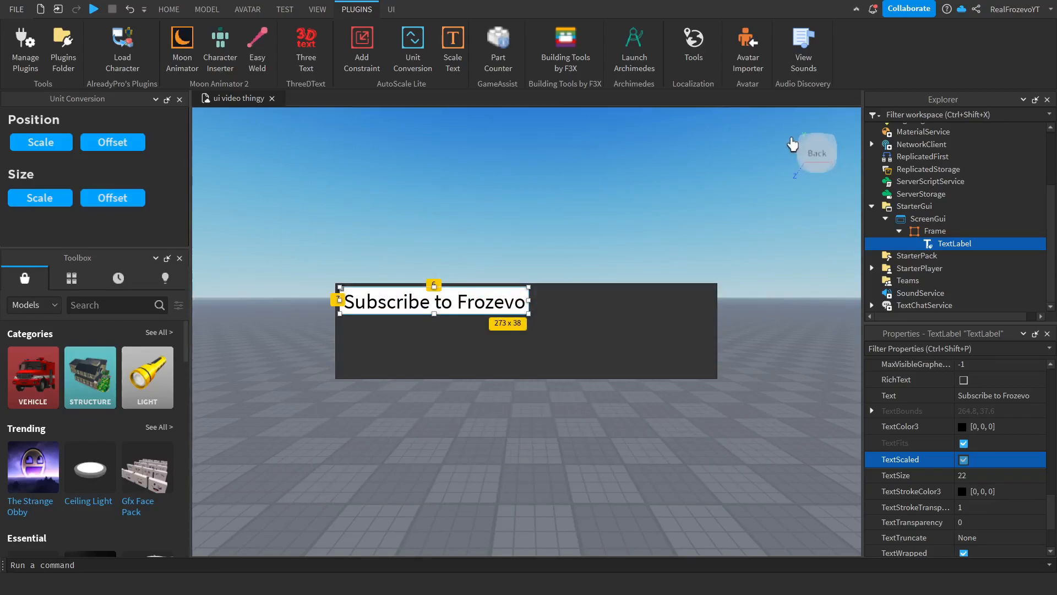
mouse_move(744, 140)
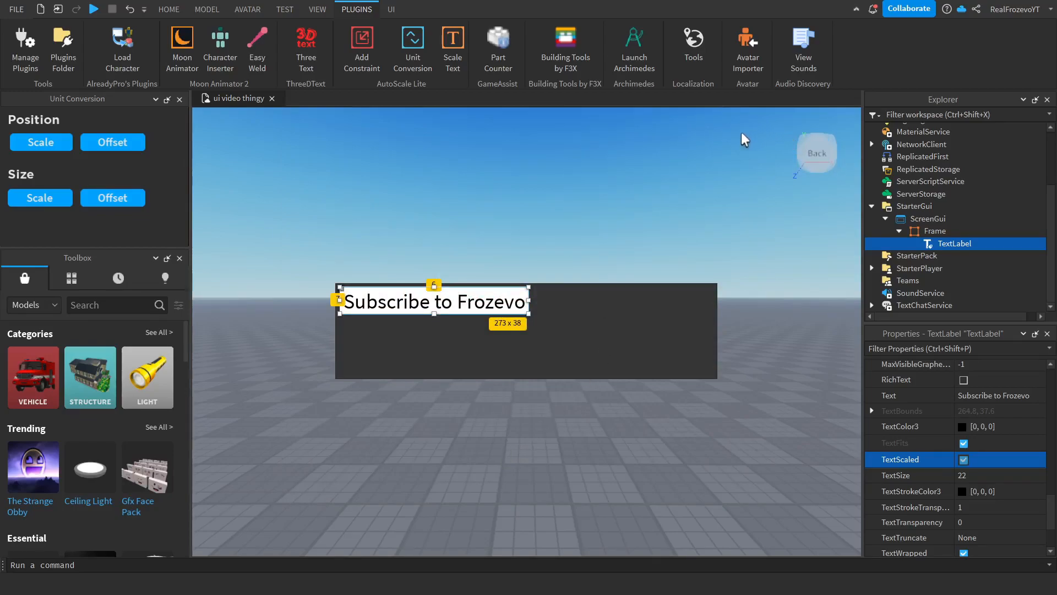
mouse_move(533, 350)
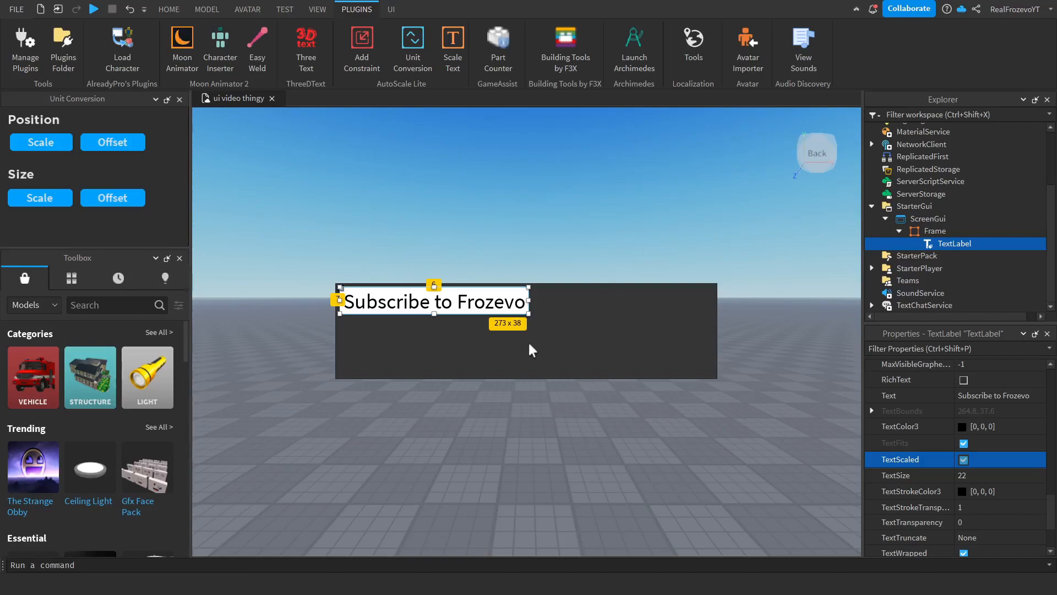
mouse_move(532, 362)
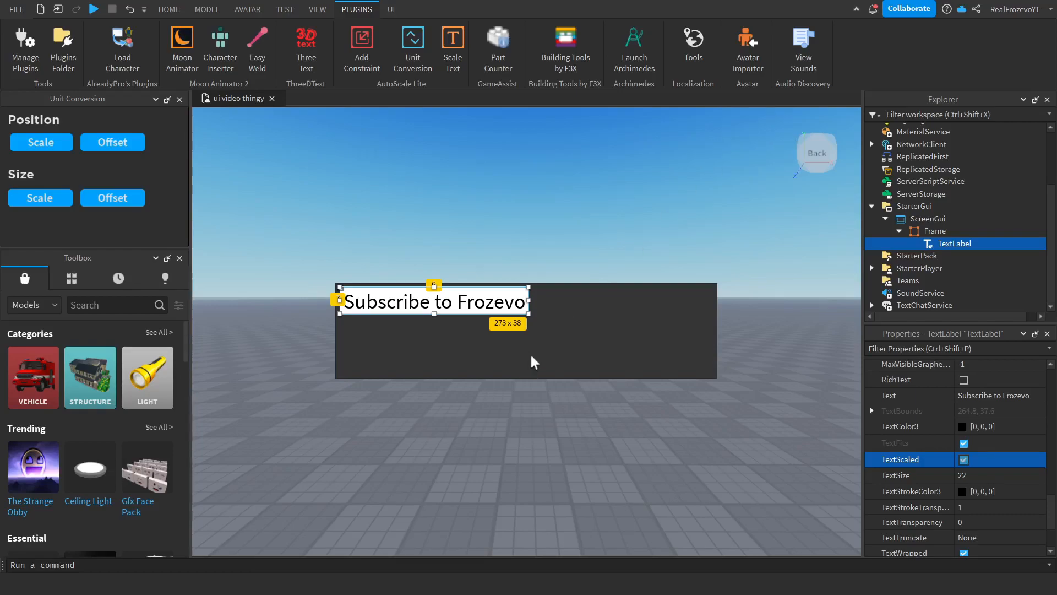